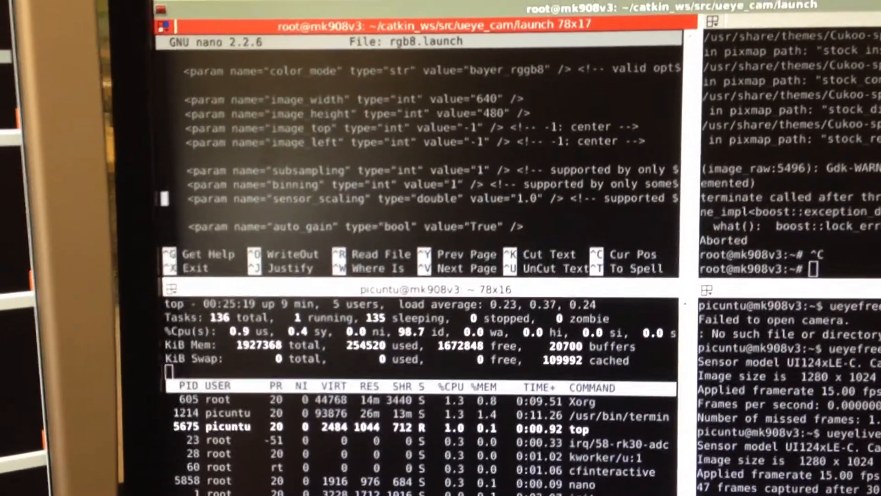
Step: Scroll to the frame rate param in rgb8.launch, set it to 5.0, and save
scroll(down, 3)
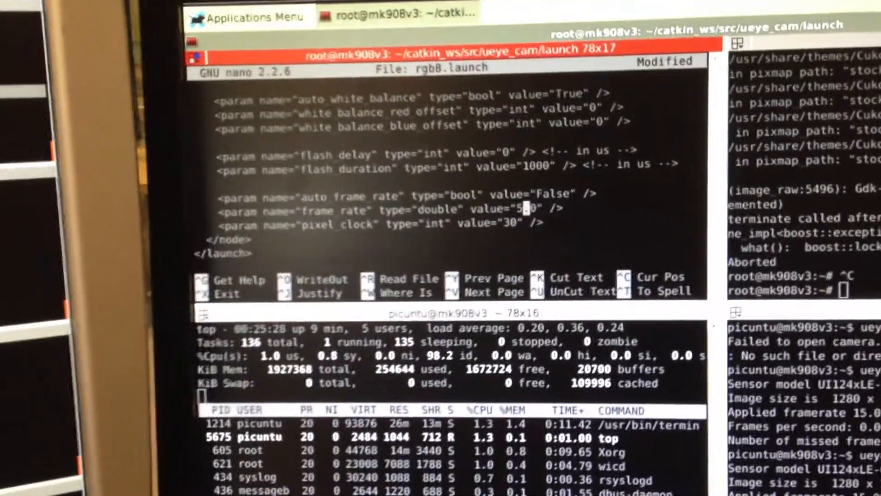
key(ctrl+o)
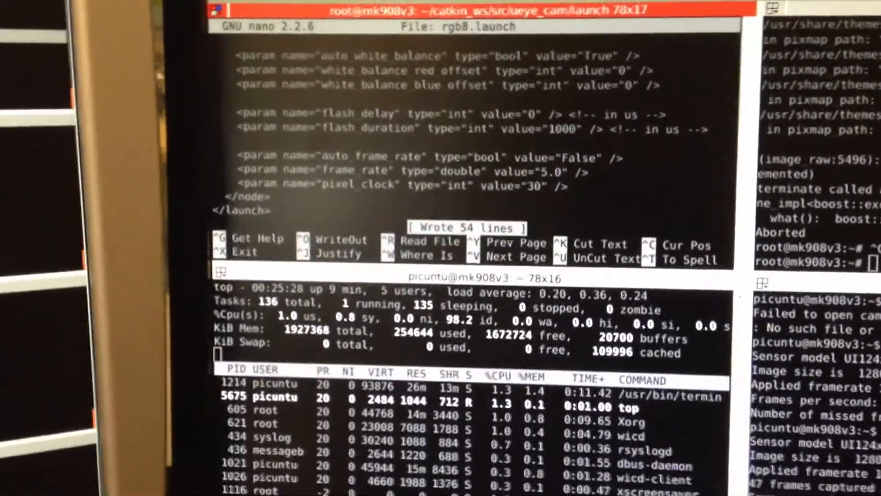